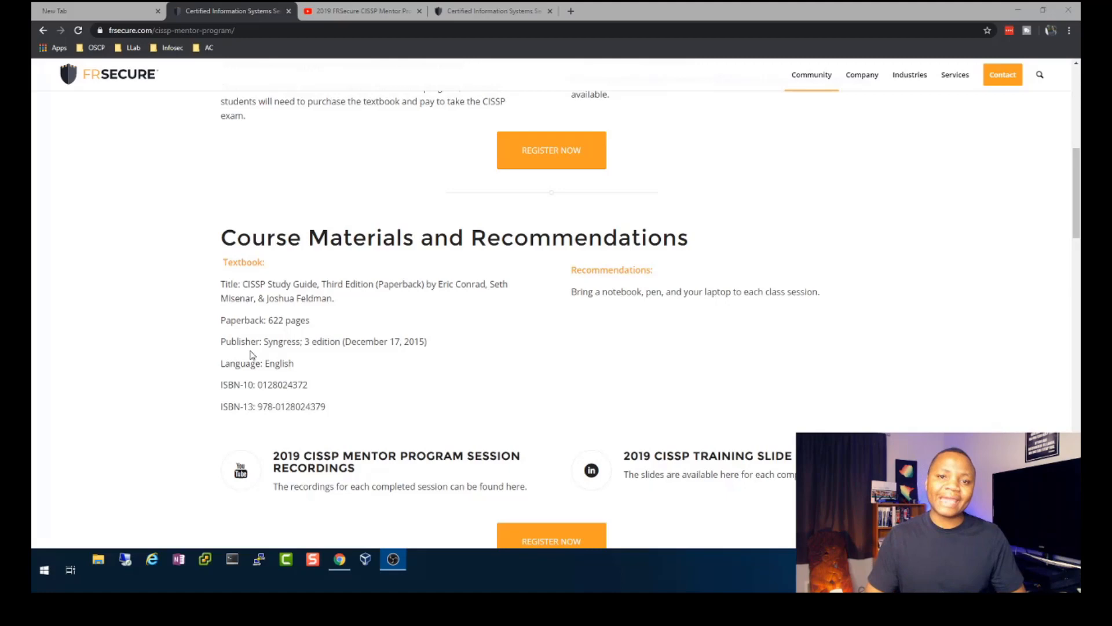
pyautogui.moveTo(466, 336)
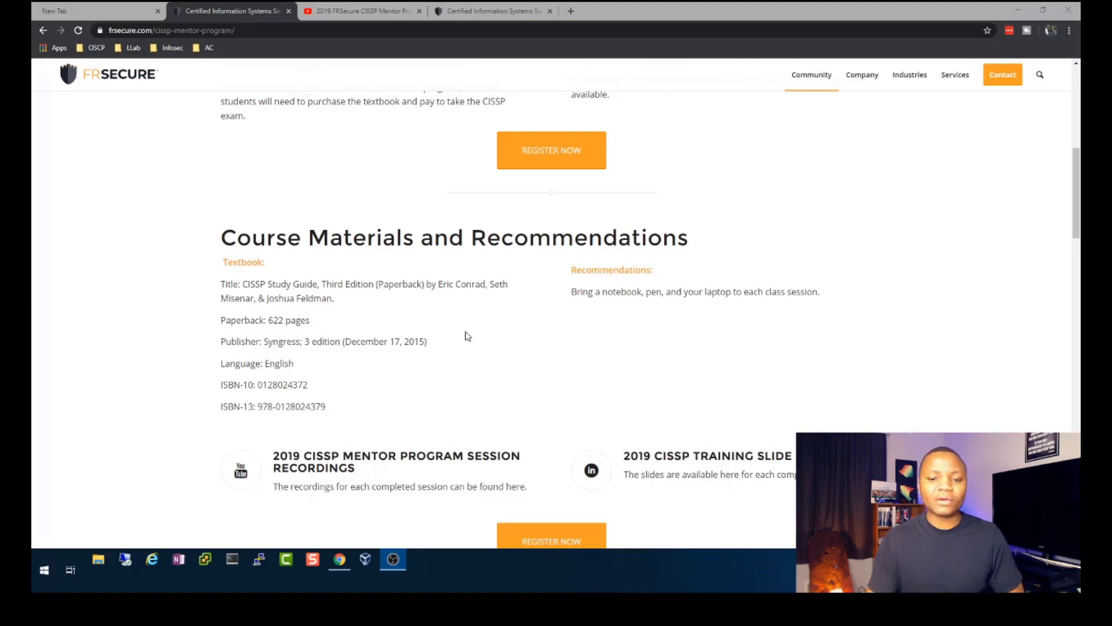
# Scroll through the Overview, Schedule, onsite location and recommended textbook, then back to the page top.
pyautogui.scroll(3)
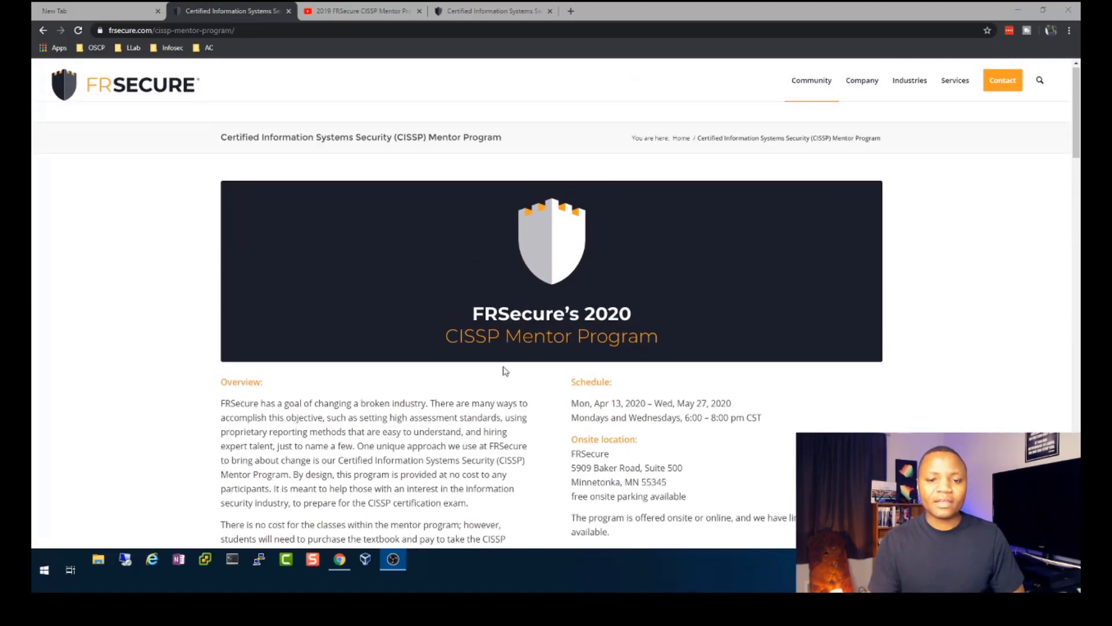
pyautogui.scroll(-3)
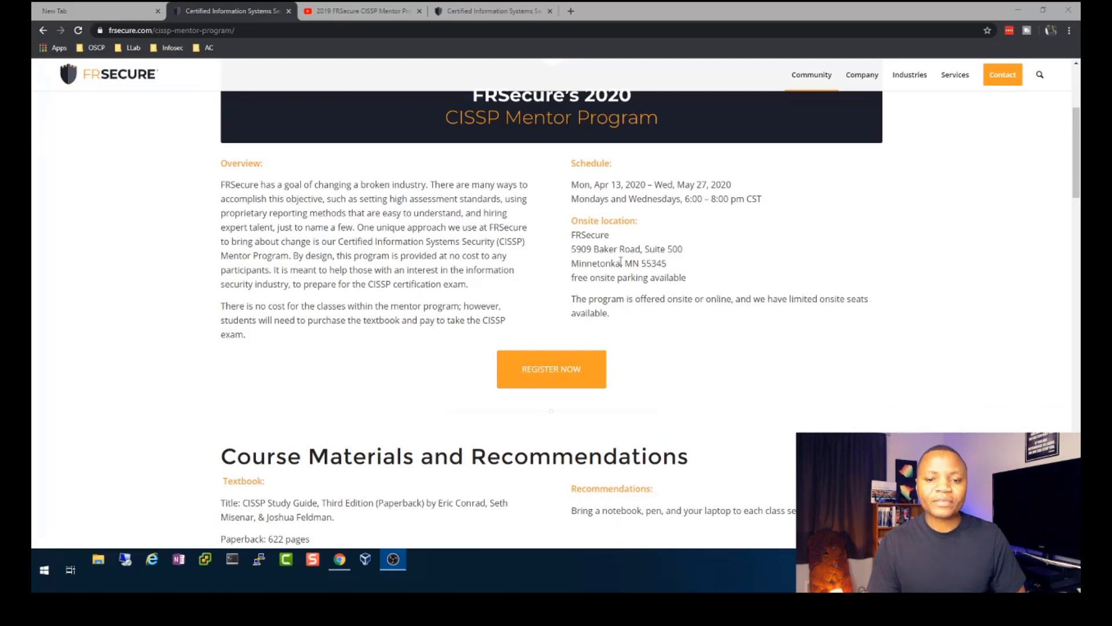
pyautogui.moveTo(574, 248); pyautogui.dragTo(620, 263)
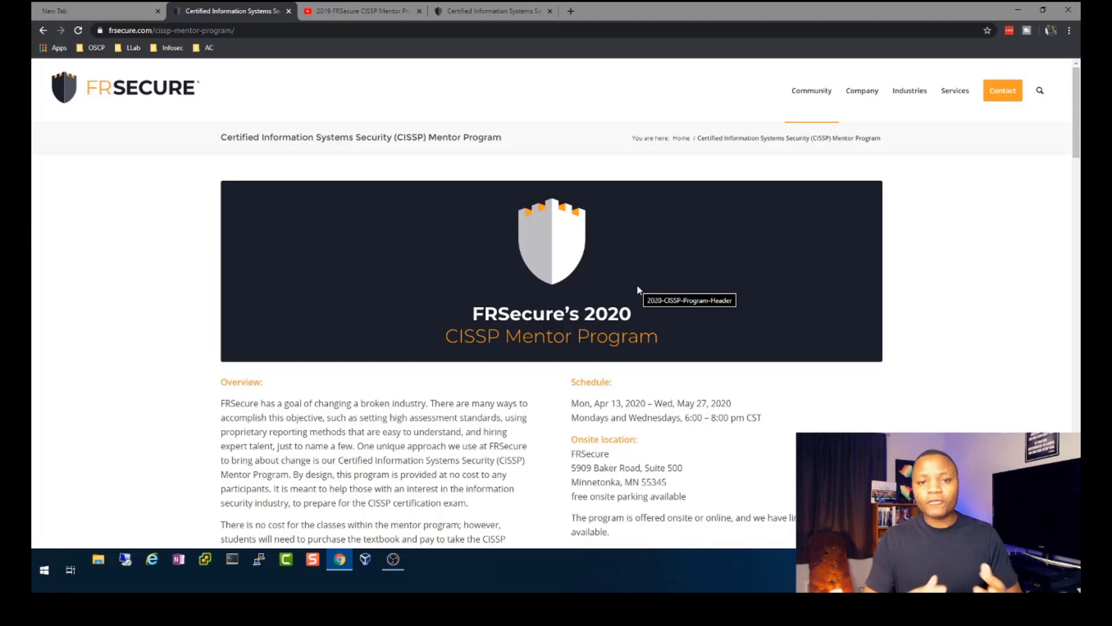
pyautogui.scroll(-3)
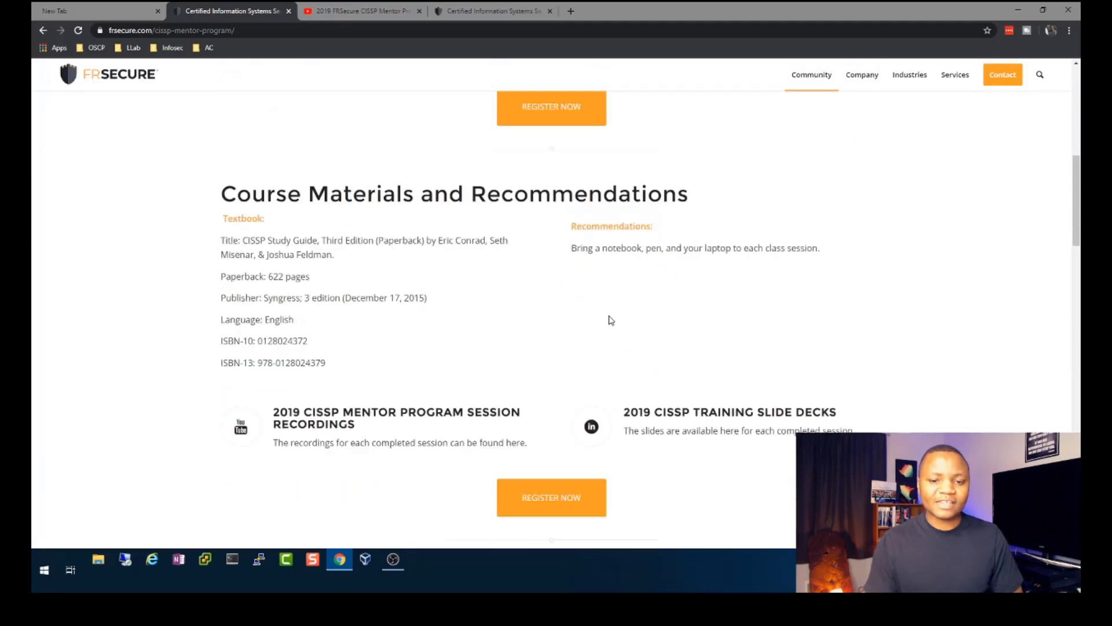
pyautogui.scroll(-3)
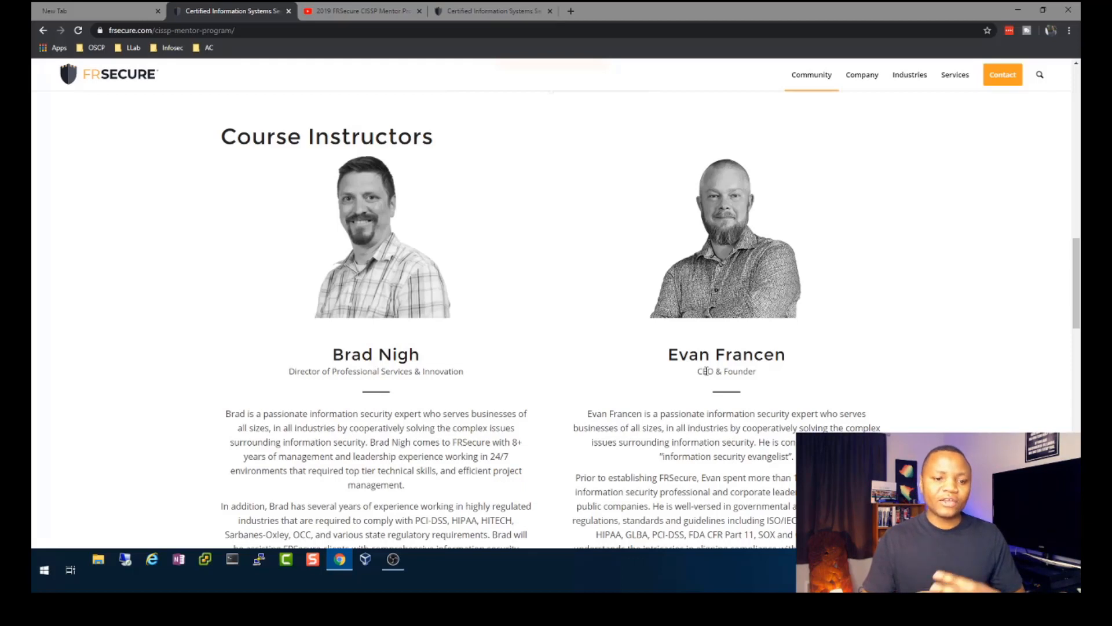
pyautogui.moveTo(361, 367)
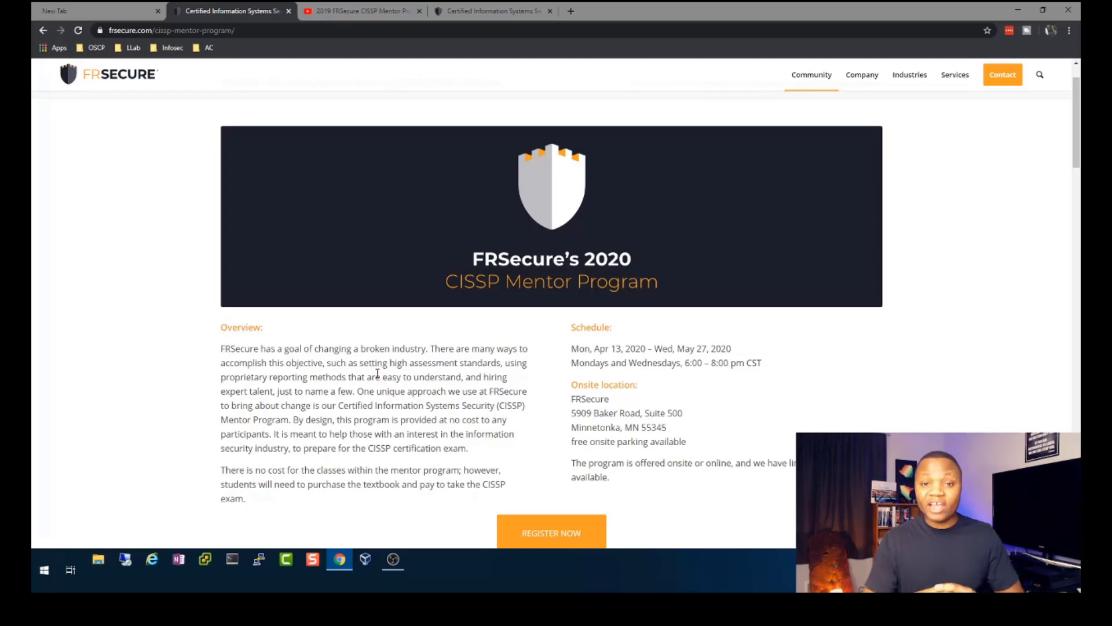
pyautogui.scroll(-3)
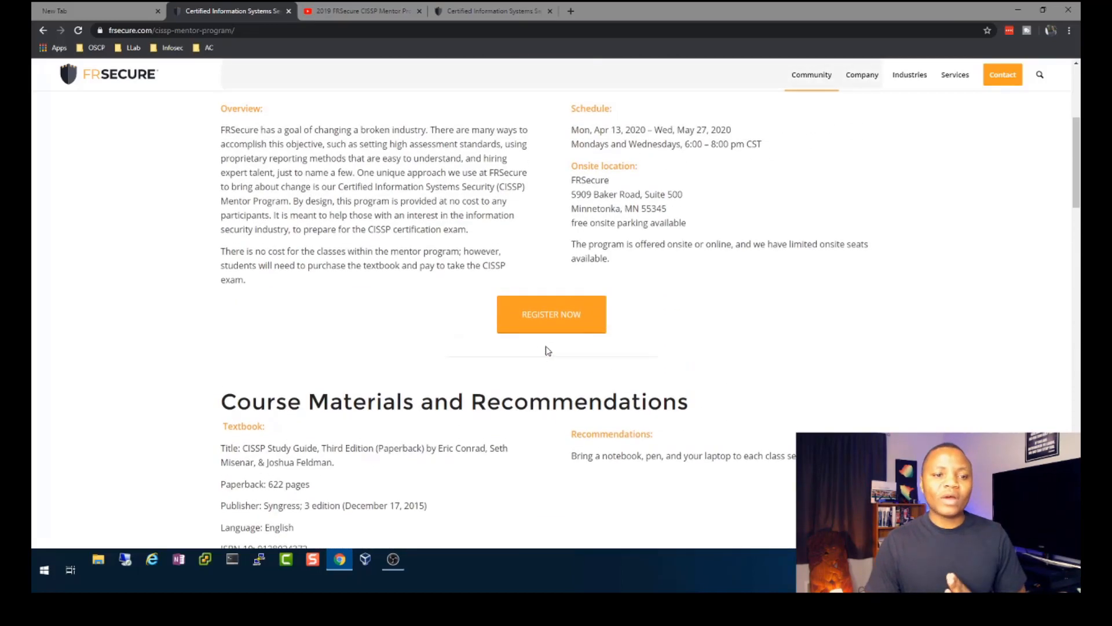
pyautogui.scroll(3)
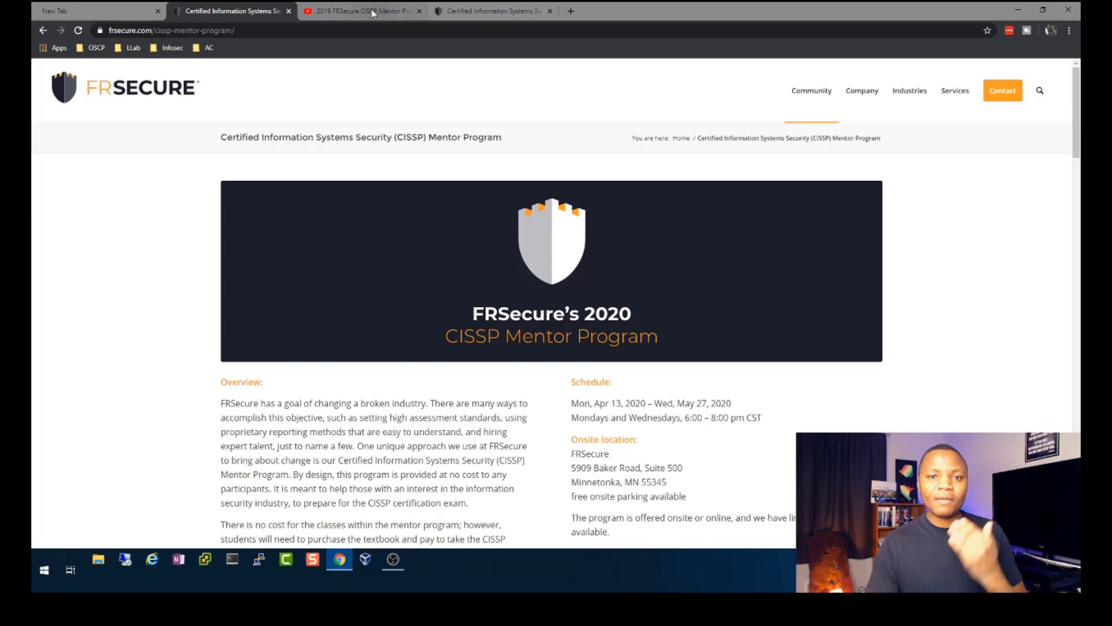
# Switch to the YouTube tab and browse the 2019 playlist's twelve session videos.
pyautogui.click(371, 11)
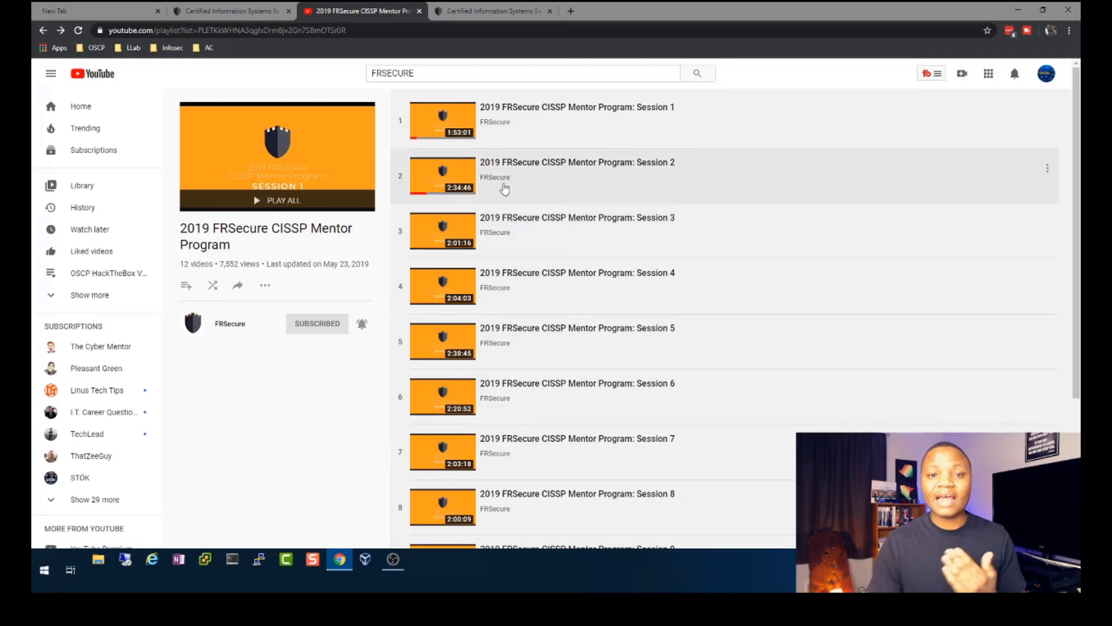
pyautogui.scroll(-3)
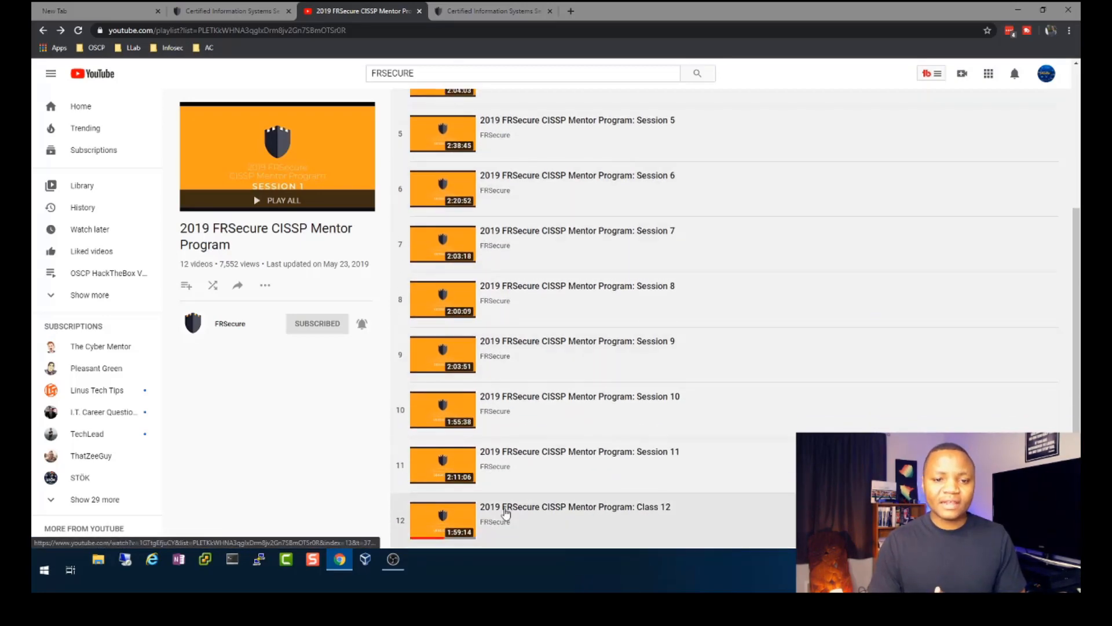
pyautogui.scroll(3)
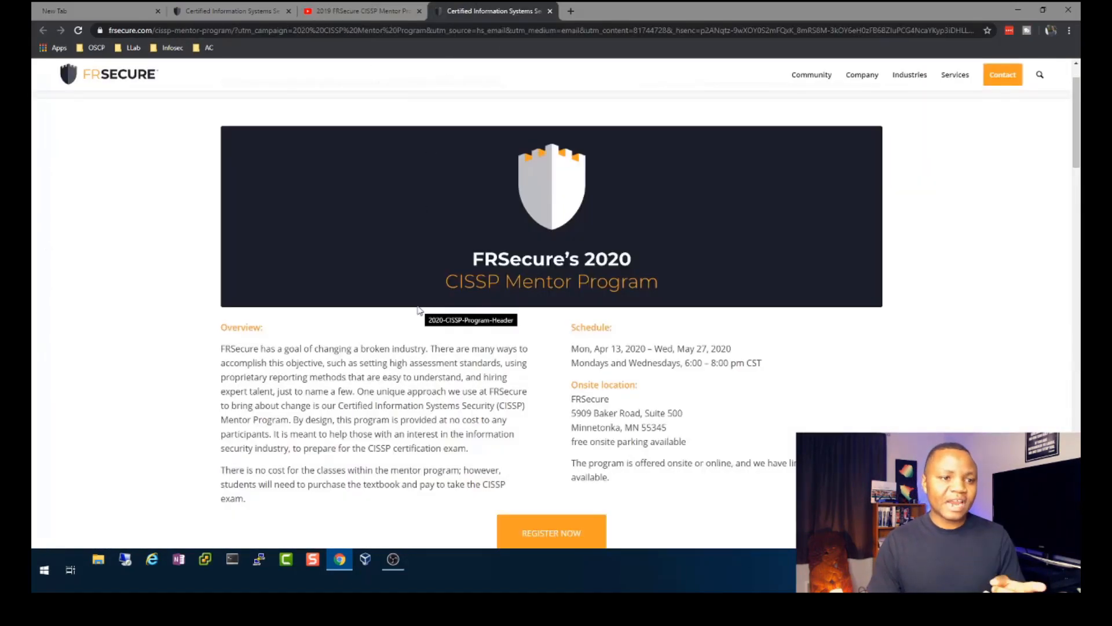
# Scroll the 2020 program page down past the schedule and location to the Course Materials textbook details.
pyautogui.scroll(-3)
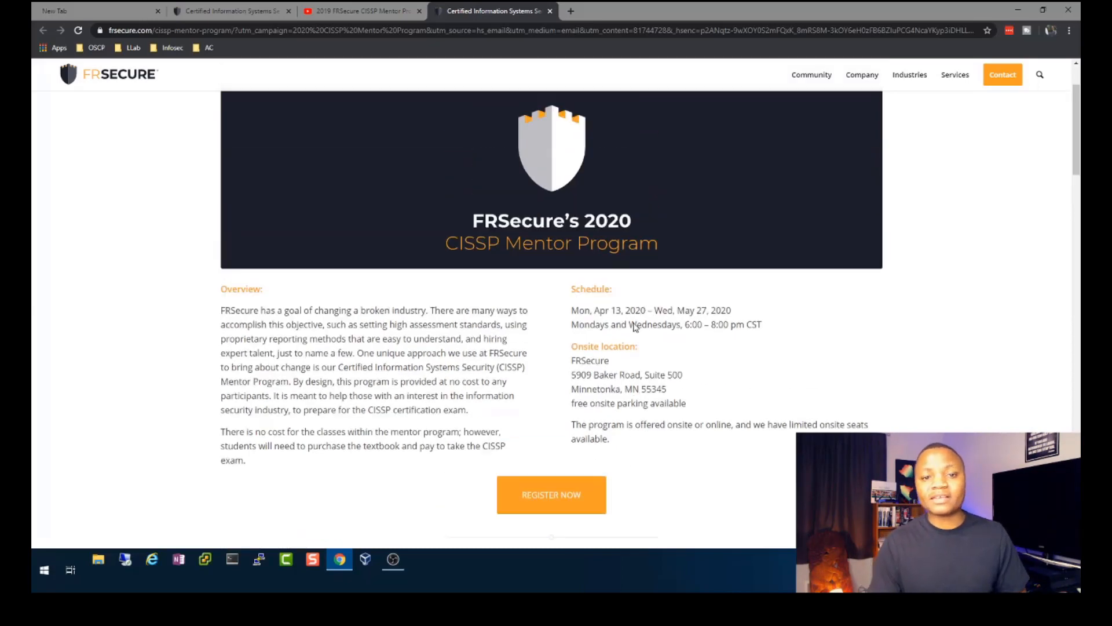
pyautogui.scroll(-3)
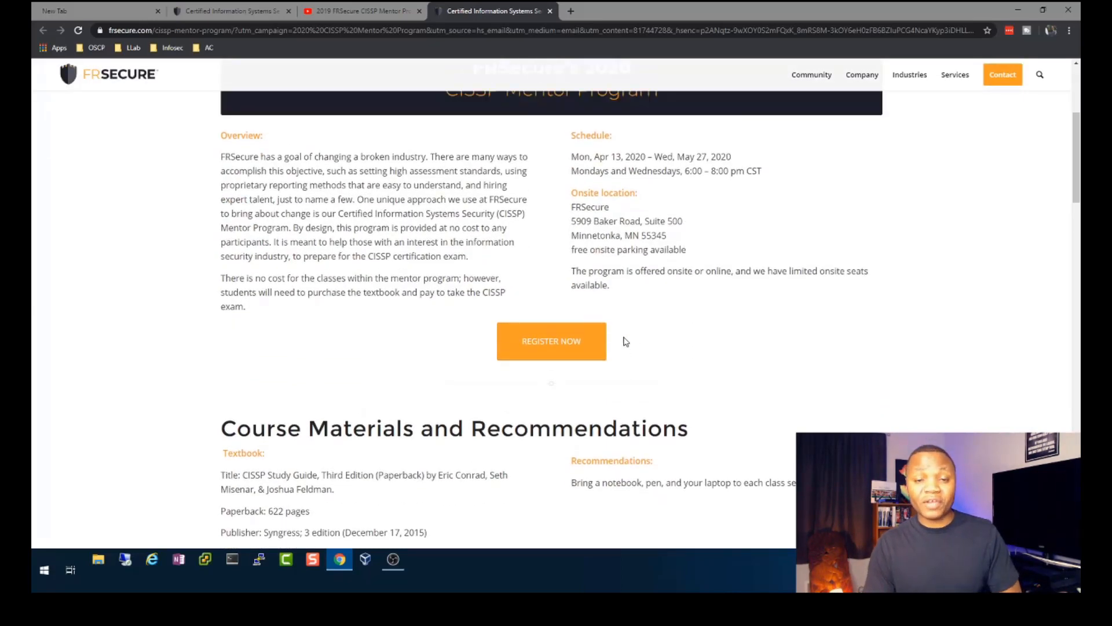
pyautogui.scroll(3)
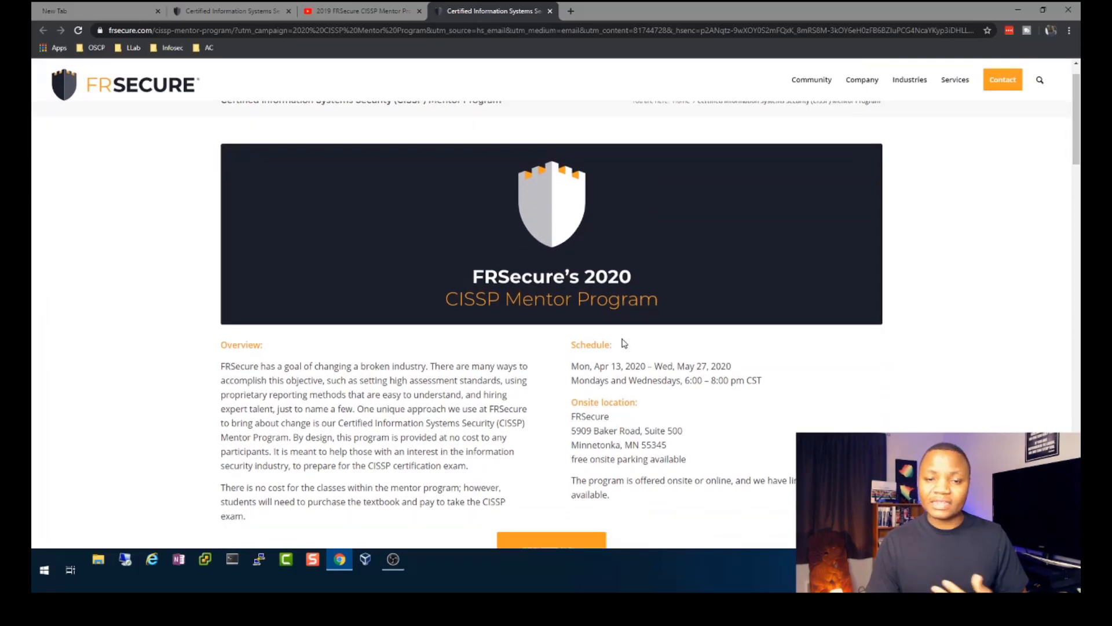
pyautogui.scroll(-3)
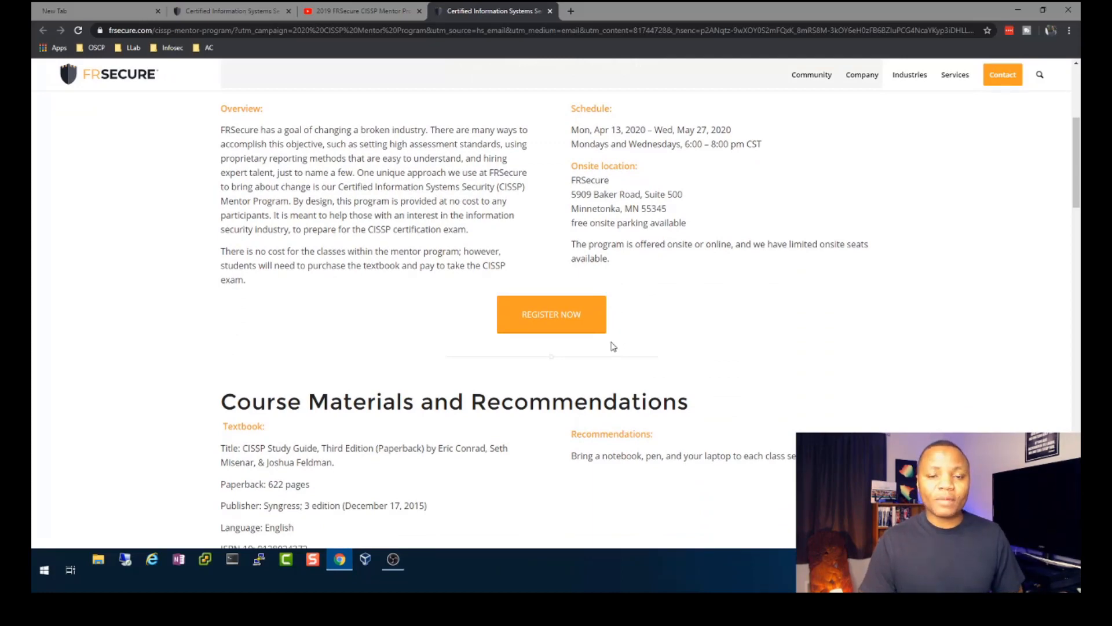
pyautogui.scroll(-3)
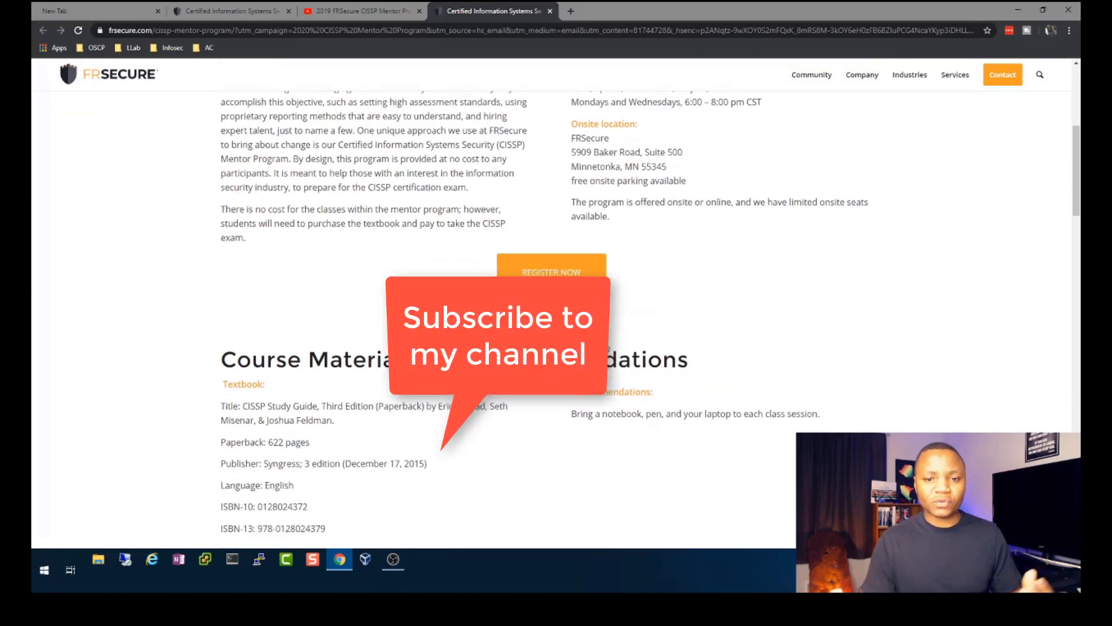